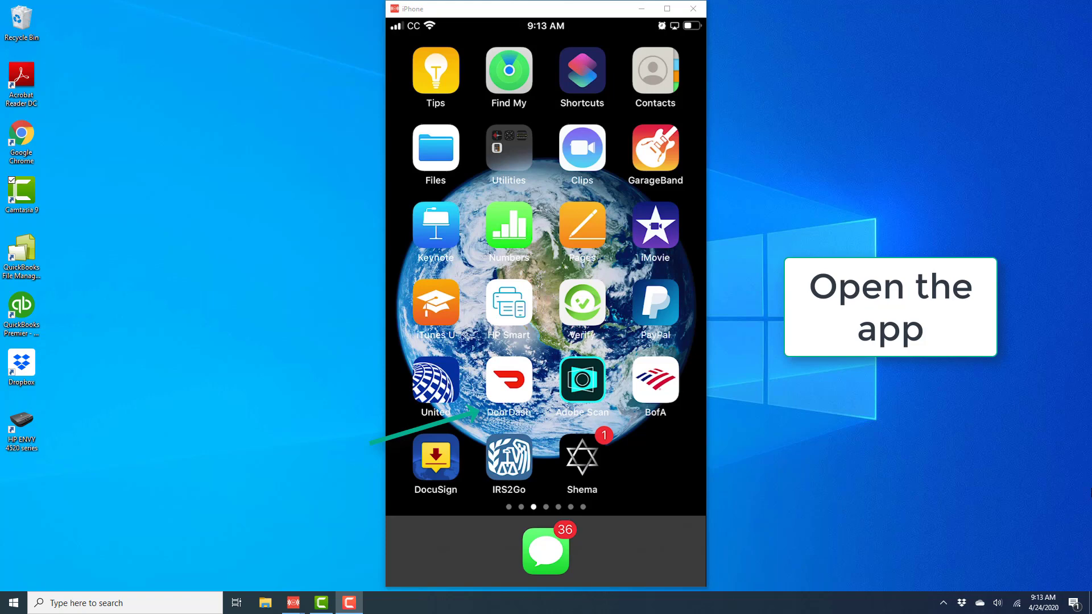
- Launch DoorDash from the iPhone home screen to reach Featured National Partners
{"action": "left_click", "coordinate": [509, 380]}
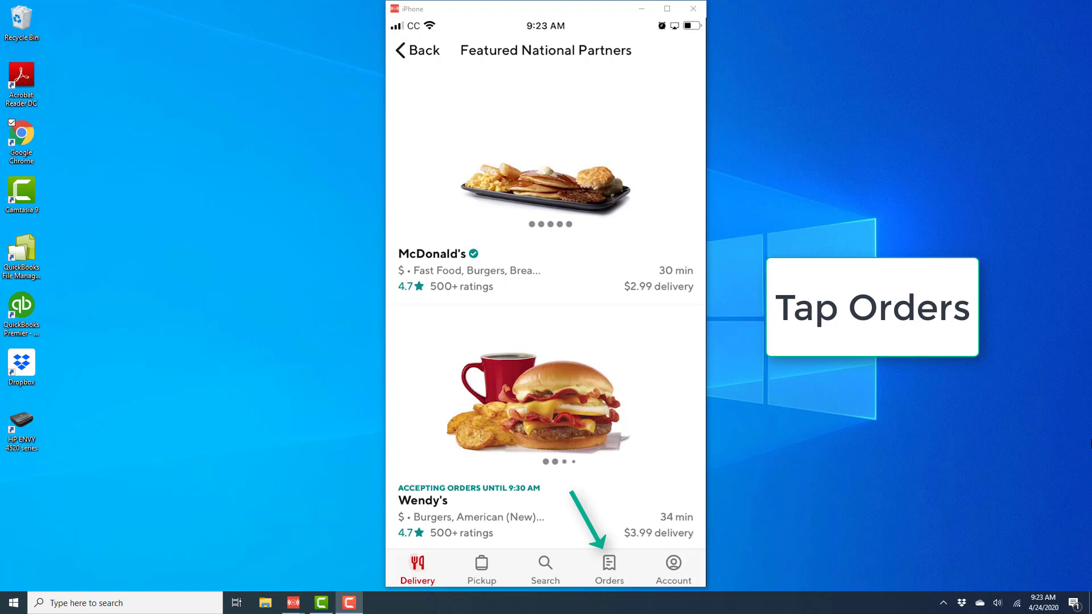
- Open past orders and view the Burger King receipt totalling $20.16
{"action": "left_click", "coordinate": [608, 564]}
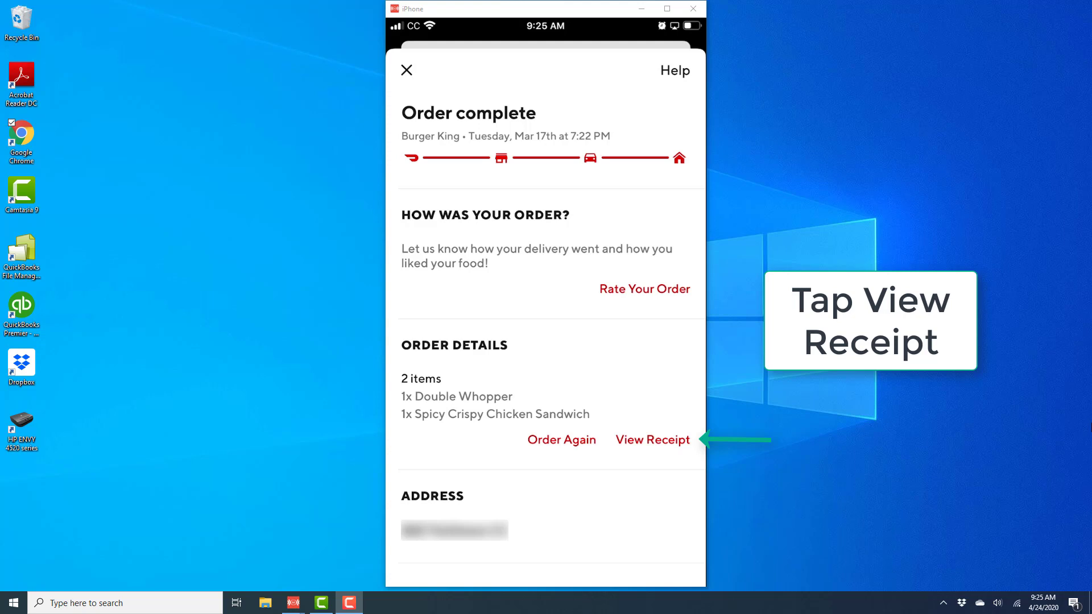
{"action": "left_click", "coordinate": [652, 440]}
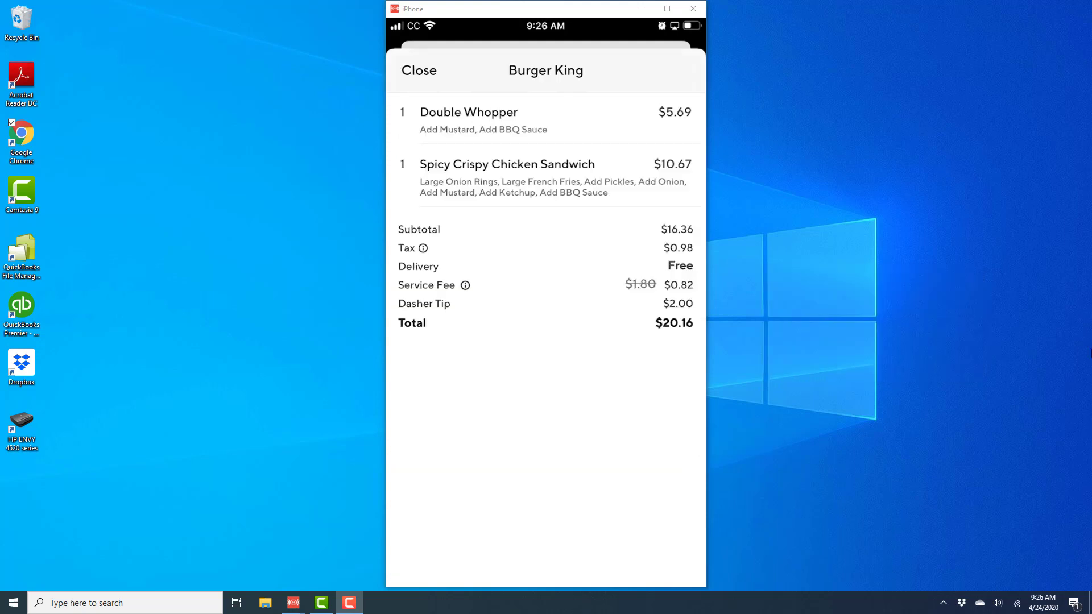